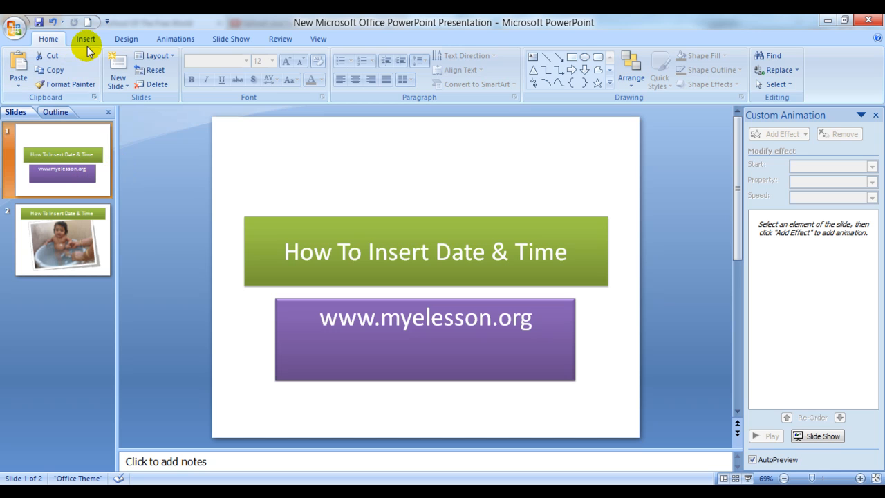
Open the Header and Footer dialog from the Insert tab
{"action": "left_click", "coordinate": [86, 39]}
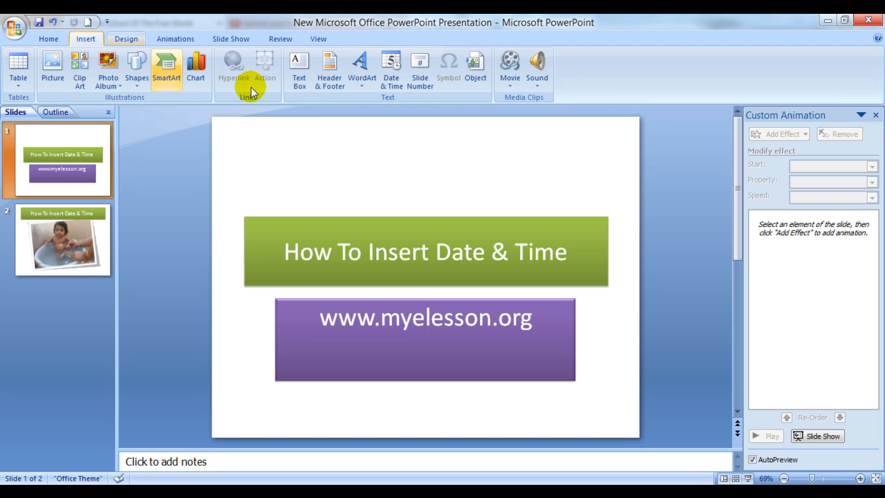
{"action": "mouse_move", "coordinate": [322, 70]}
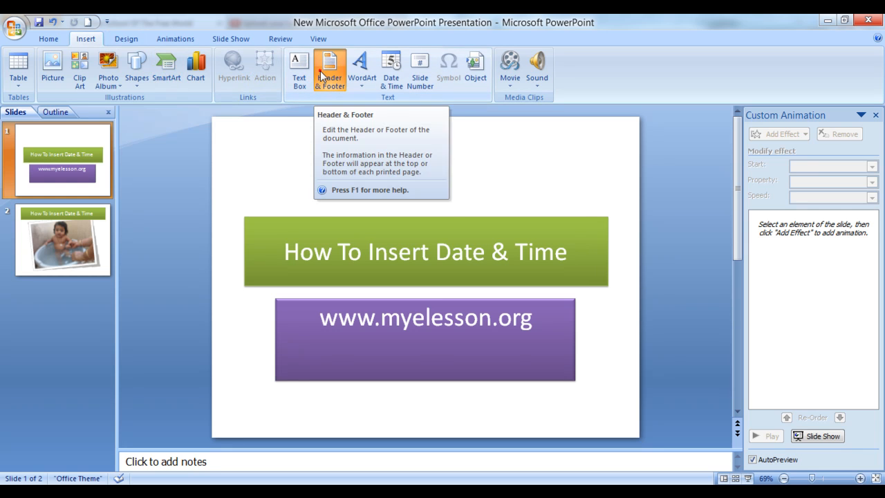
{"action": "left_click", "coordinate": [331, 66]}
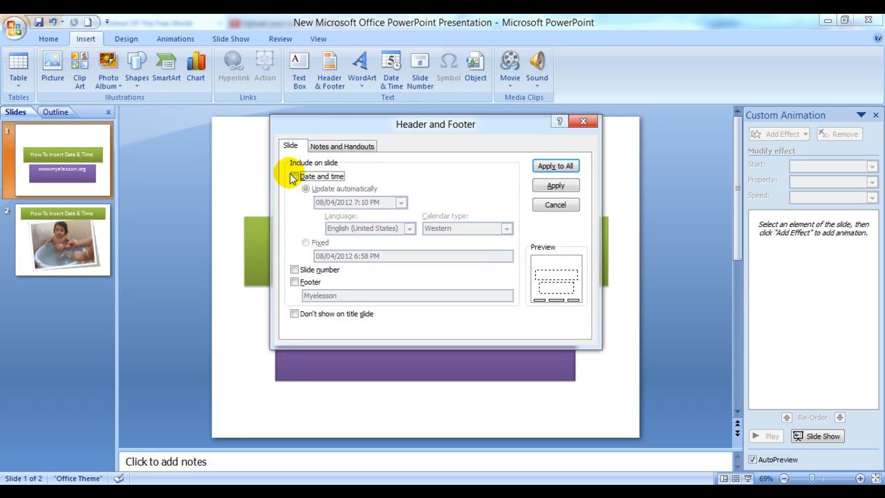
Check Date and time on the Slide tab, toggling it off and on
{"action": "left_click", "coordinate": [295, 177]}
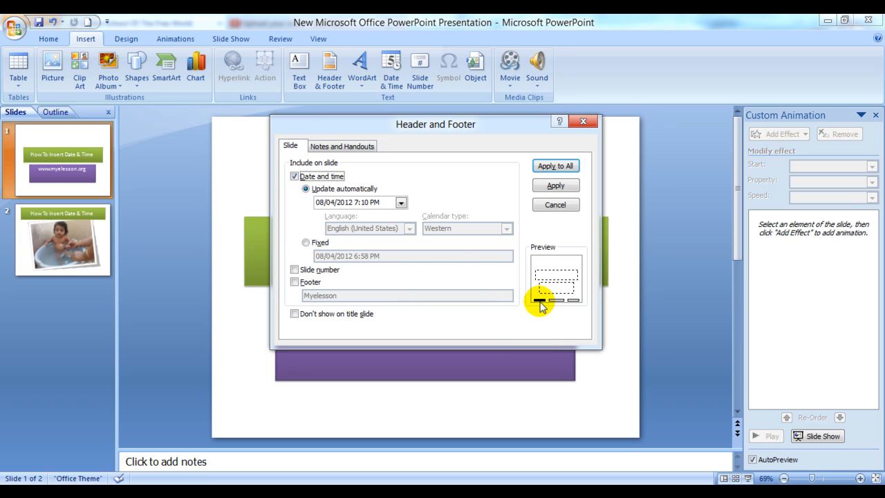
{"action": "mouse_move", "coordinate": [540, 300]}
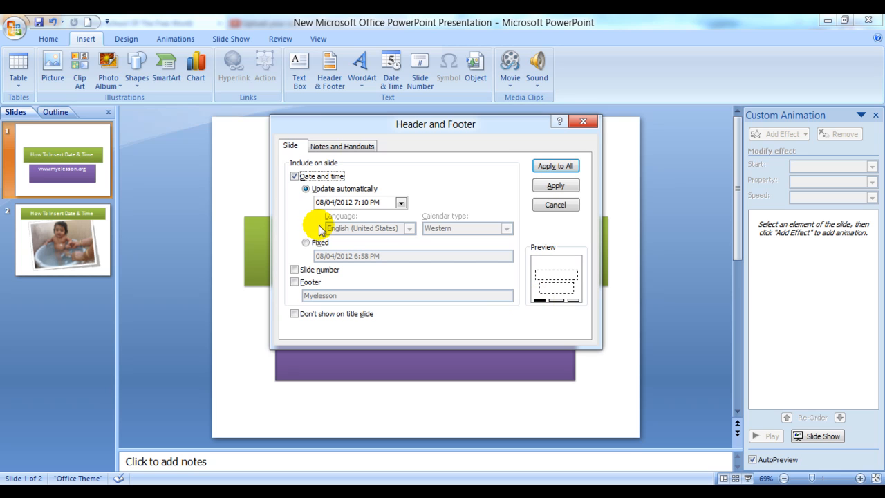
{"action": "left_click", "coordinate": [294, 176]}
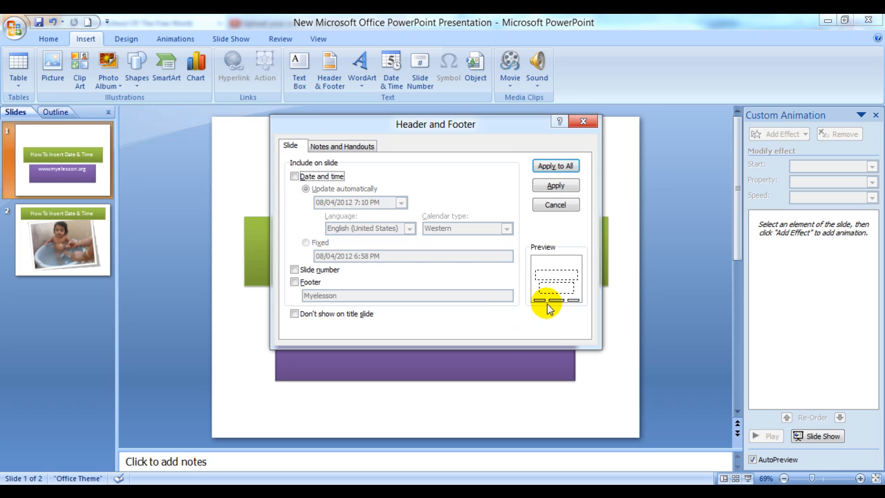
{"action": "left_click", "coordinate": [293, 175]}
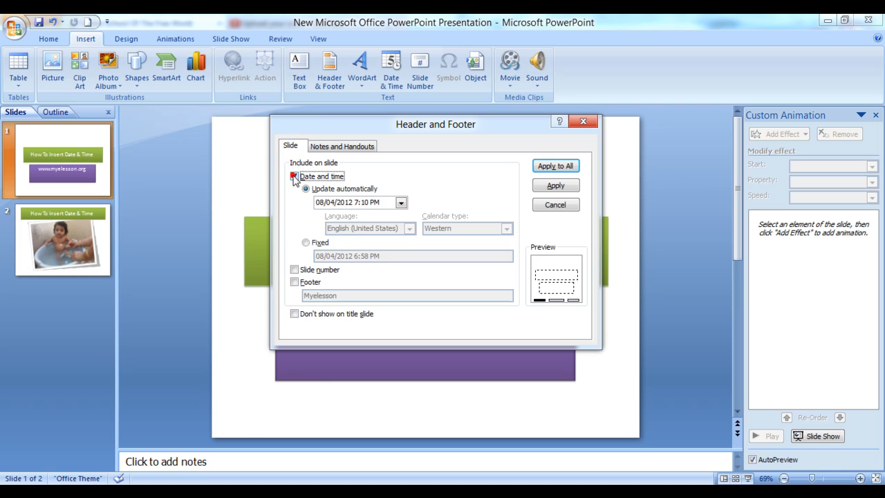
{"action": "left_click", "coordinate": [294, 176]}
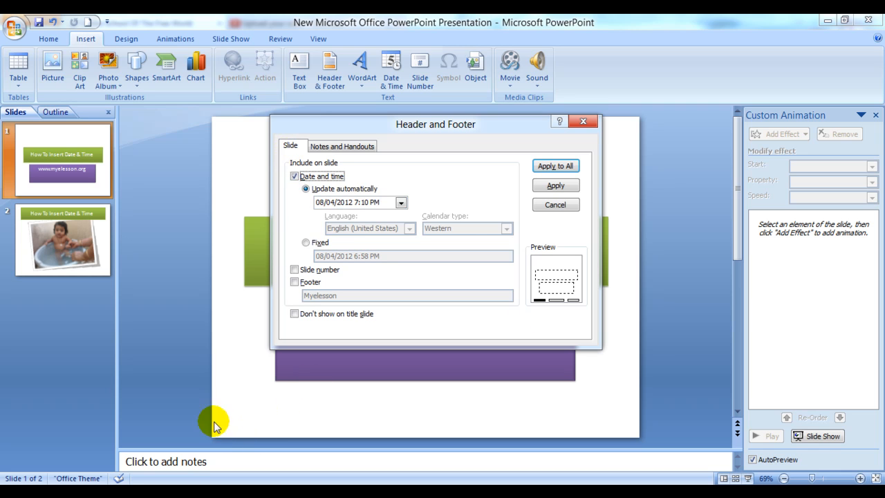
{"action": "mouse_move", "coordinate": [274, 427]}
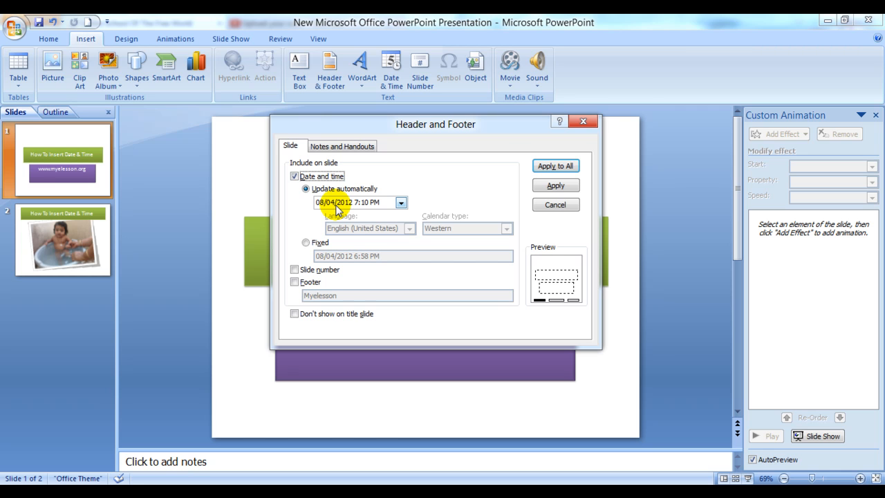
Set the auto-updating date to the 'Sunday, April 08, 2012' format after trying Fixed
{"action": "left_click", "coordinate": [306, 242]}
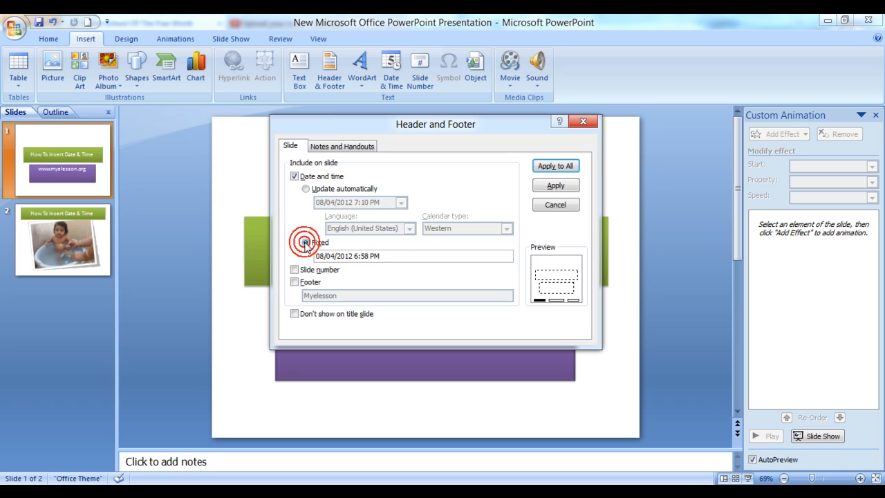
{"action": "left_click", "coordinate": [306, 242]}
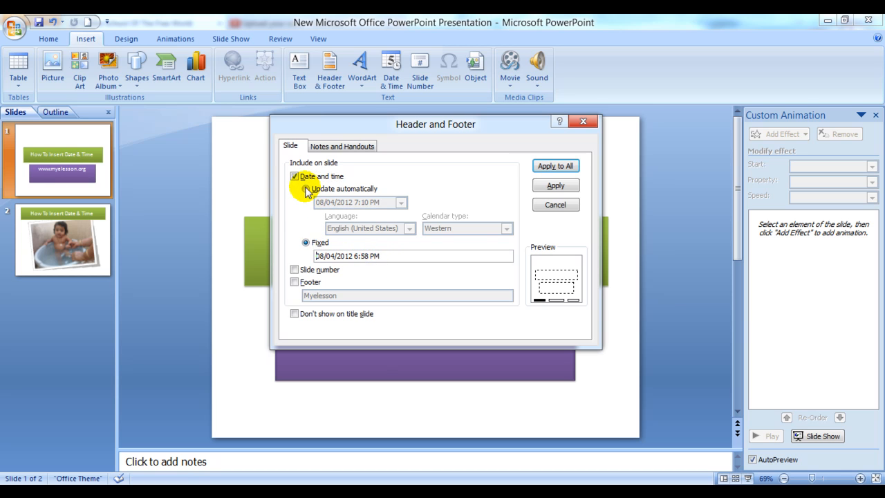
{"action": "left_click", "coordinate": [401, 202]}
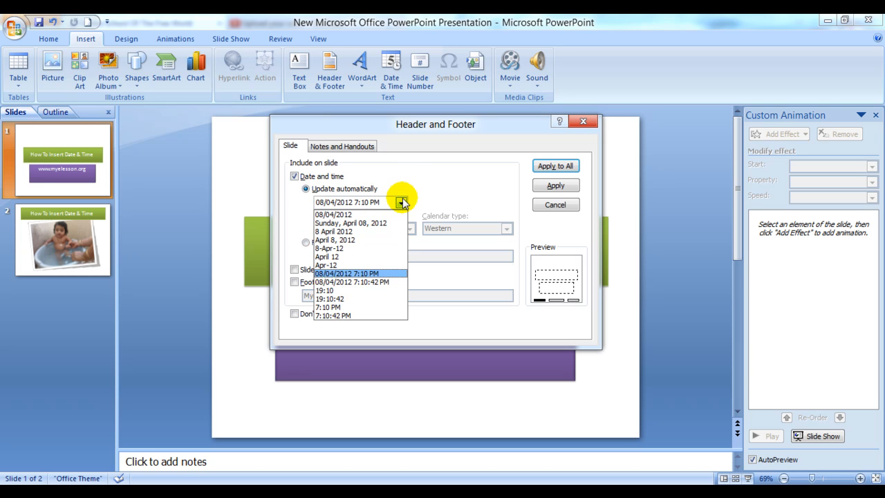
{"action": "left_click", "coordinate": [321, 214]}
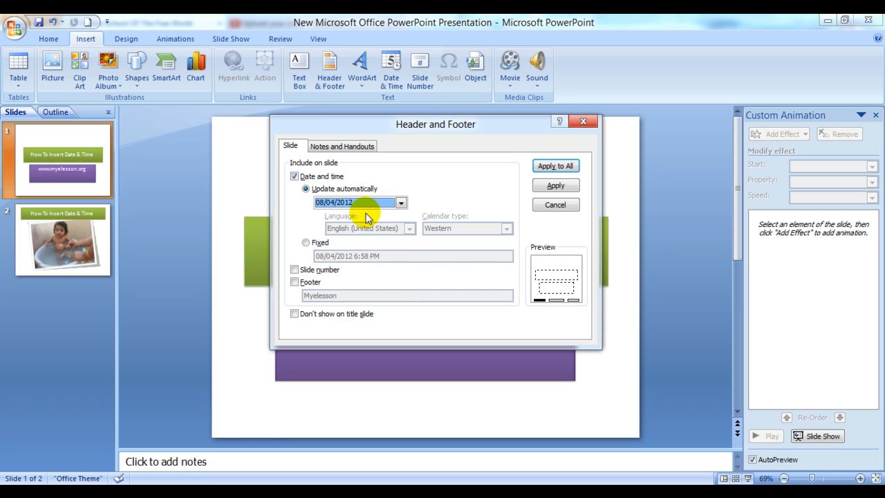
{"action": "left_click", "coordinate": [400, 202]}
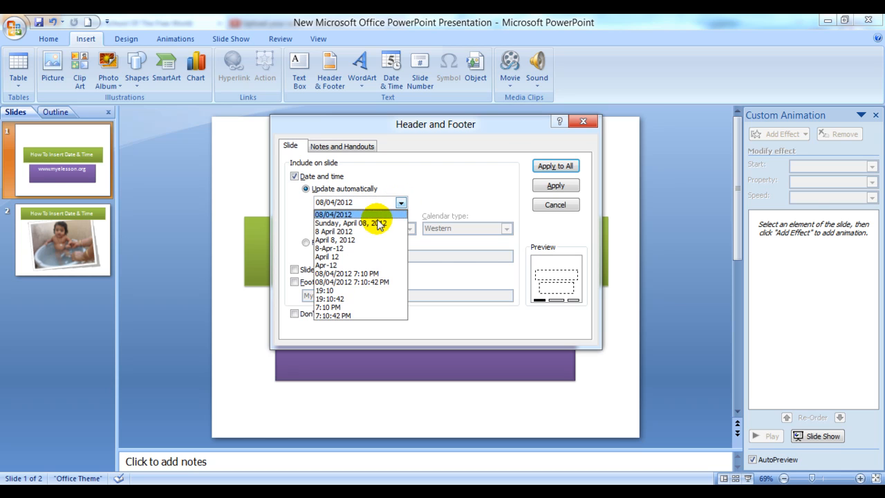
{"action": "left_click", "coordinate": [352, 222]}
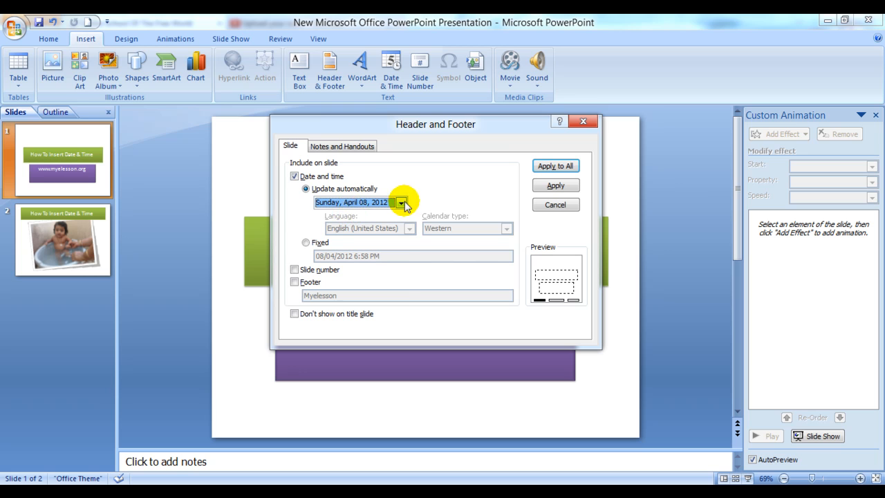
{"action": "left_click", "coordinate": [401, 202]}
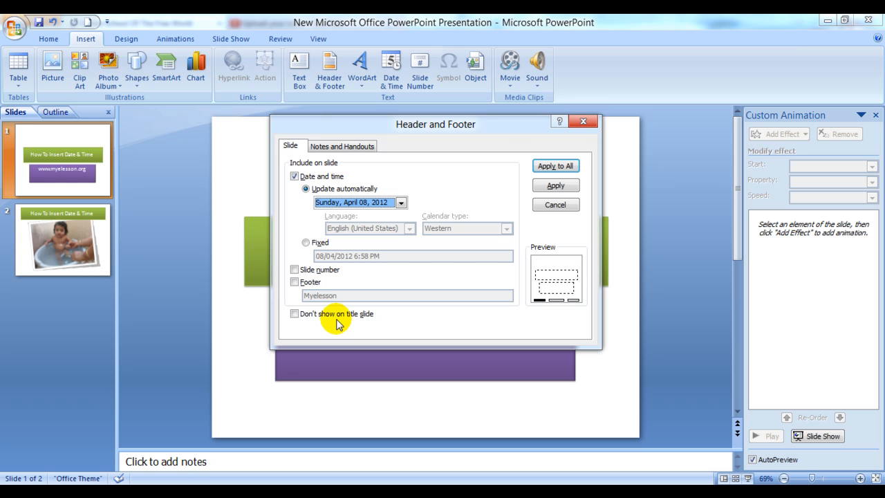
Exclude the title slide and apply the date footer to all slides
{"action": "left_click", "coordinate": [295, 314]}
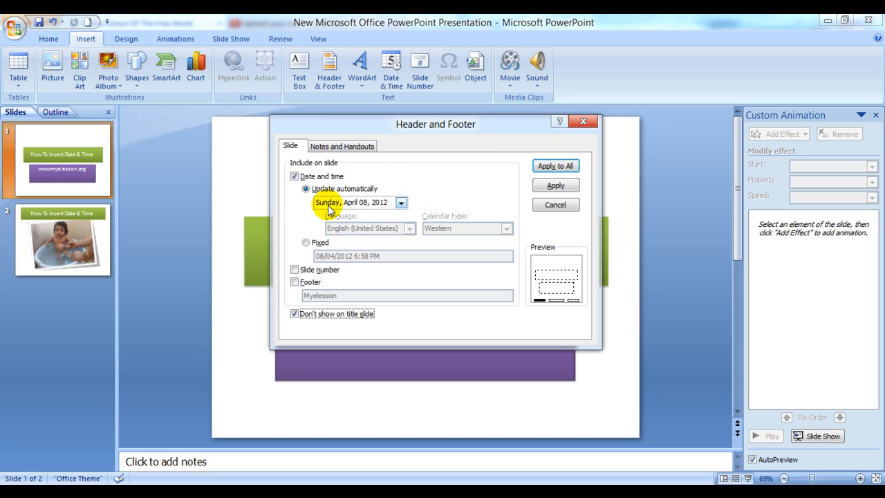
{"action": "left_click", "coordinate": [400, 202]}
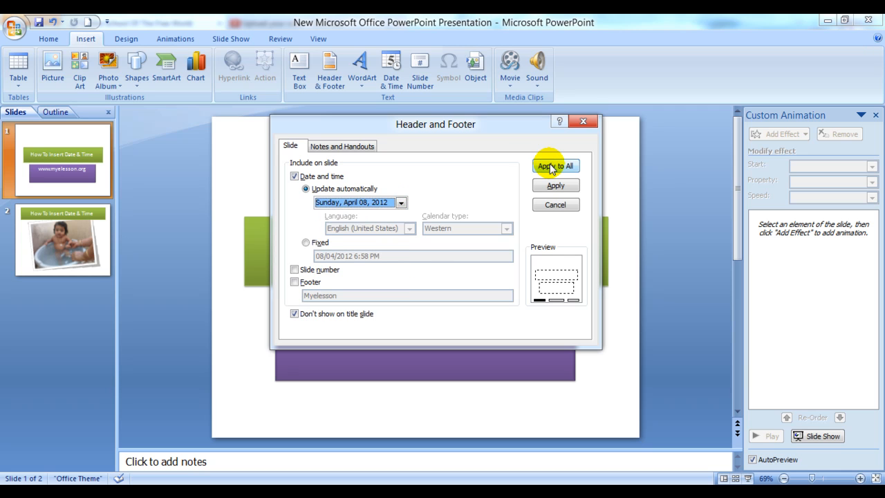
{"action": "mouse_move", "coordinate": [557, 186]}
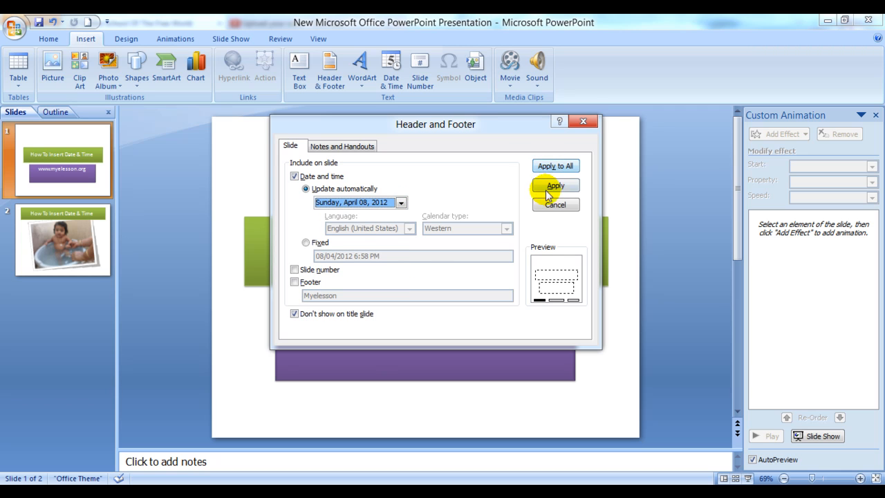
{"action": "mouse_move", "coordinate": [559, 177]}
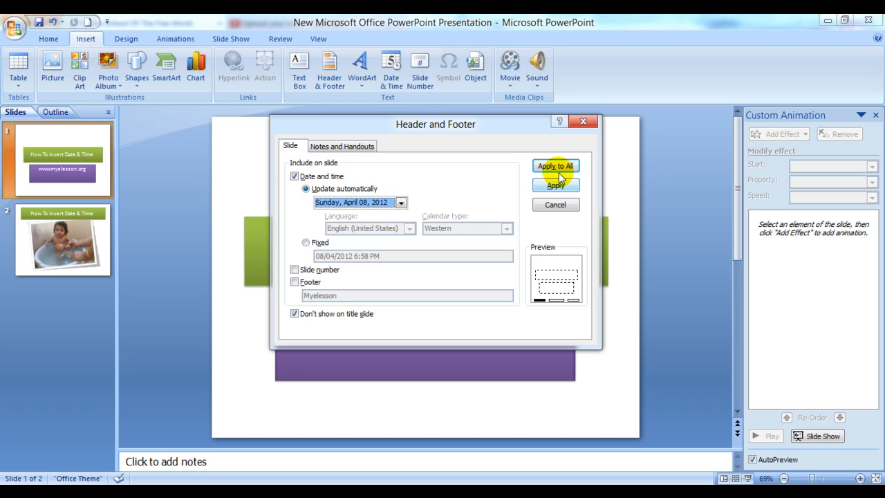
{"action": "left_click", "coordinate": [555, 166]}
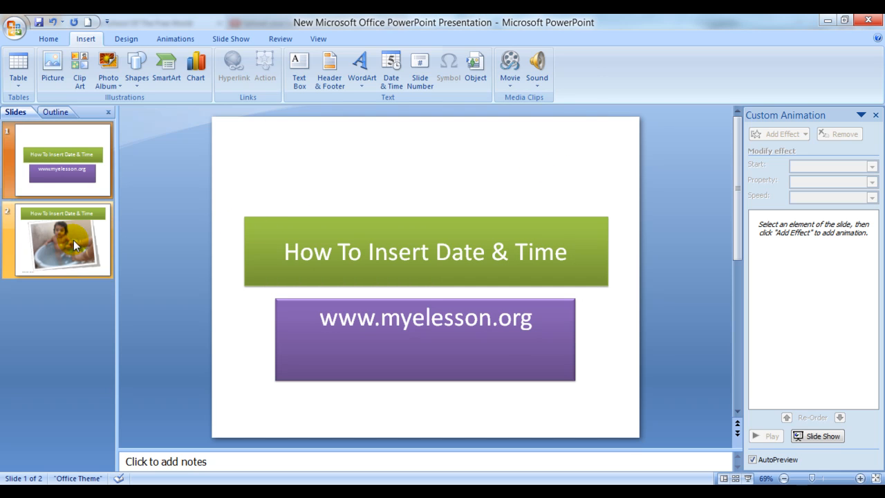
Set slide 2's date footer text to 16 pt
{"action": "left_click", "coordinate": [61, 240]}
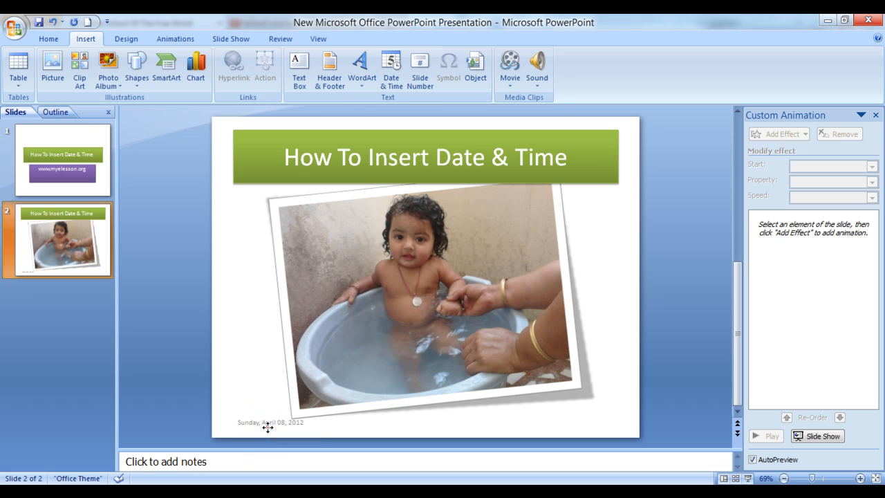
{"action": "left_click", "coordinate": [271, 424]}
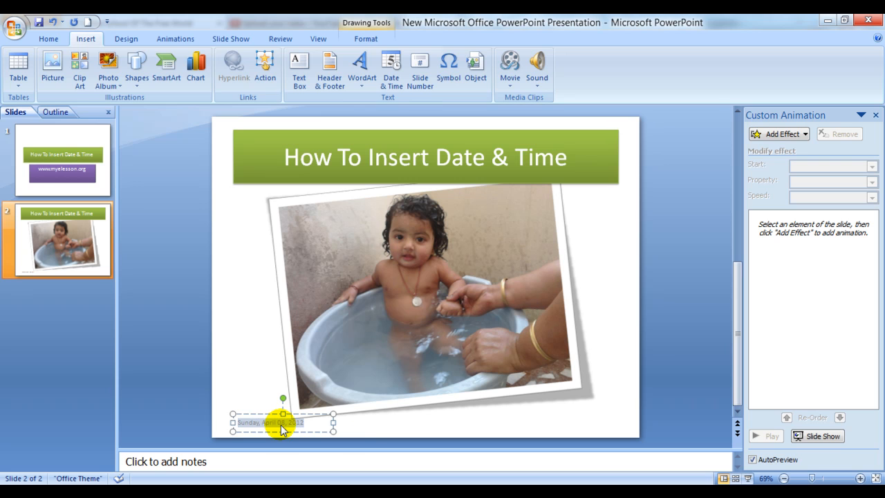
{"action": "mouse_move", "coordinate": [137, 198]}
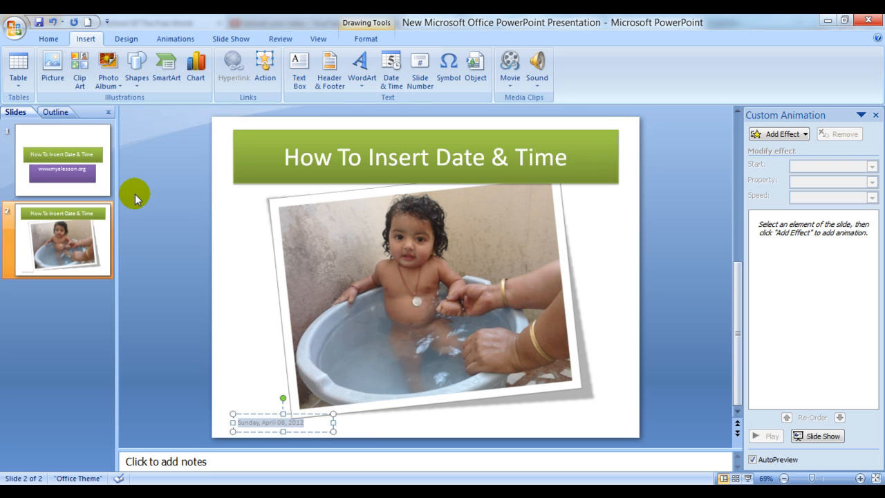
{"action": "left_click", "coordinate": [49, 38]}
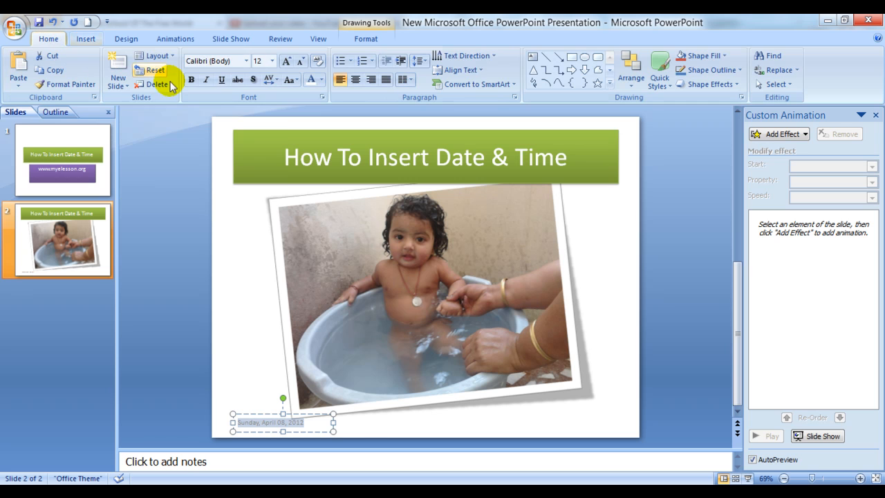
{"action": "left_click", "coordinate": [292, 61]}
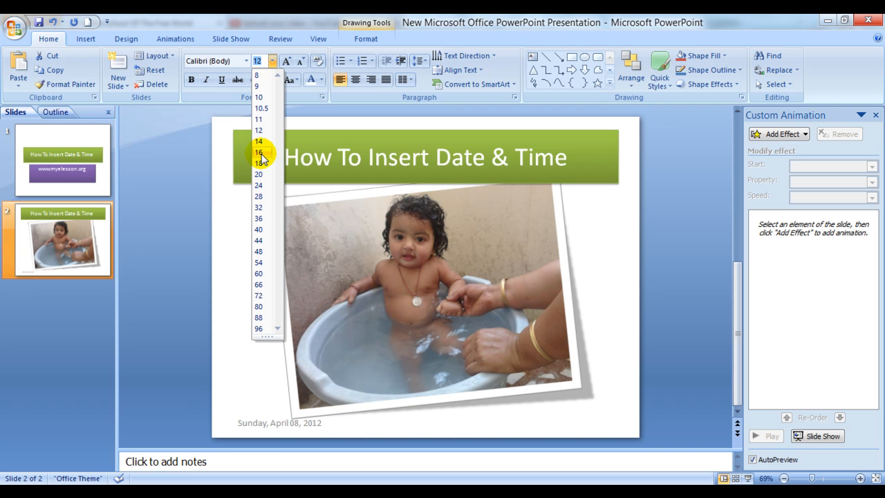
{"action": "left_click", "coordinate": [259, 152]}
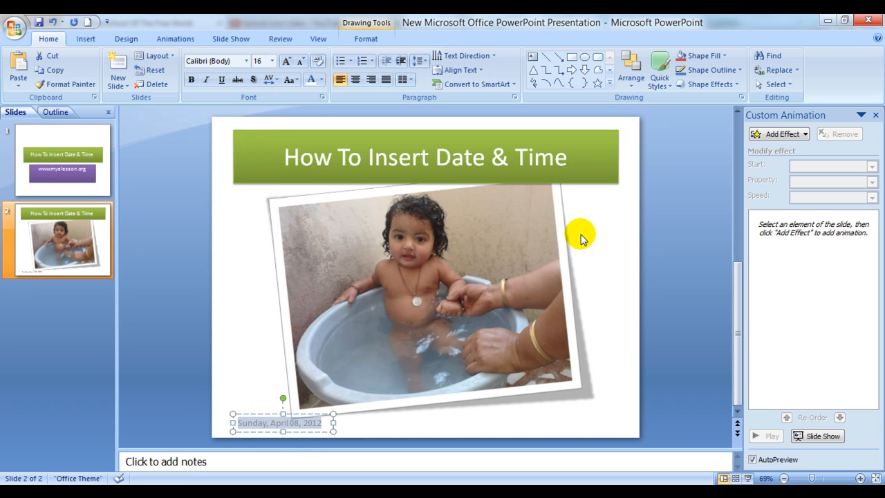
{"action": "left_click", "coordinate": [656, 69]}
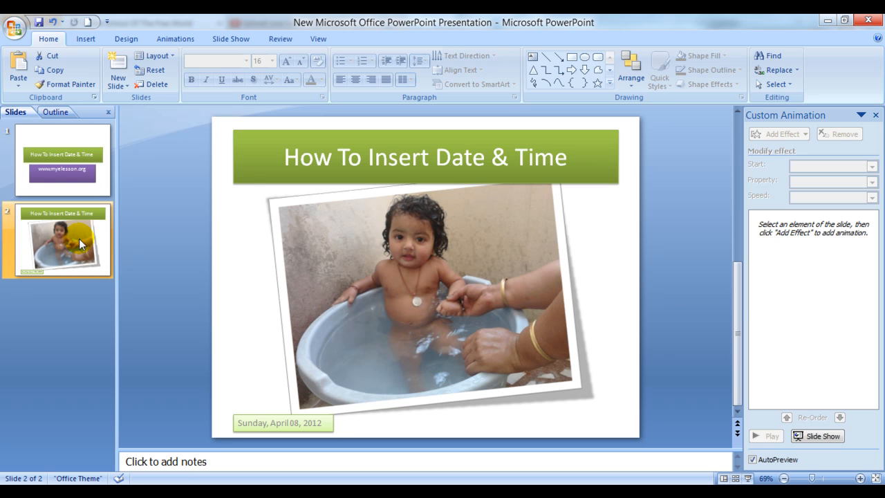
Add slide 3, then reselect the date footer on slide 2
{"action": "left_click", "coordinate": [117, 67]}
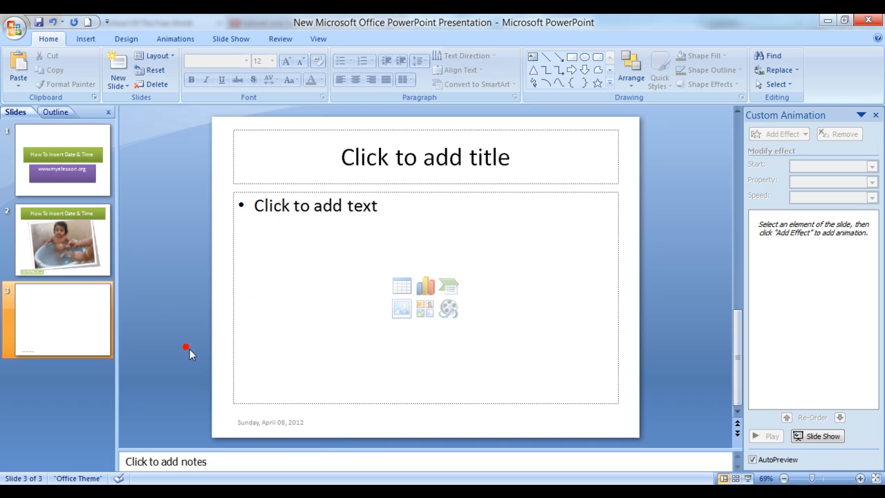
{"action": "left_click", "coordinate": [62, 240]}
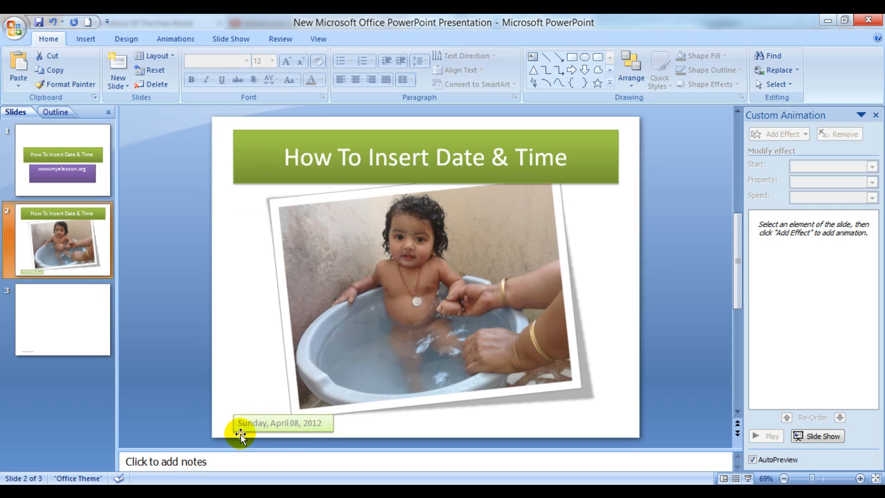
{"action": "left_click", "coordinate": [63, 318]}
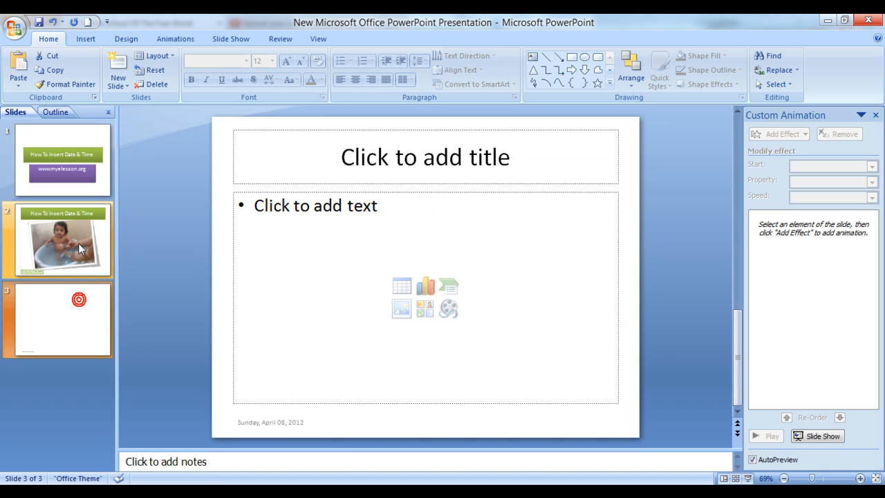
{"action": "left_click", "coordinate": [61, 240]}
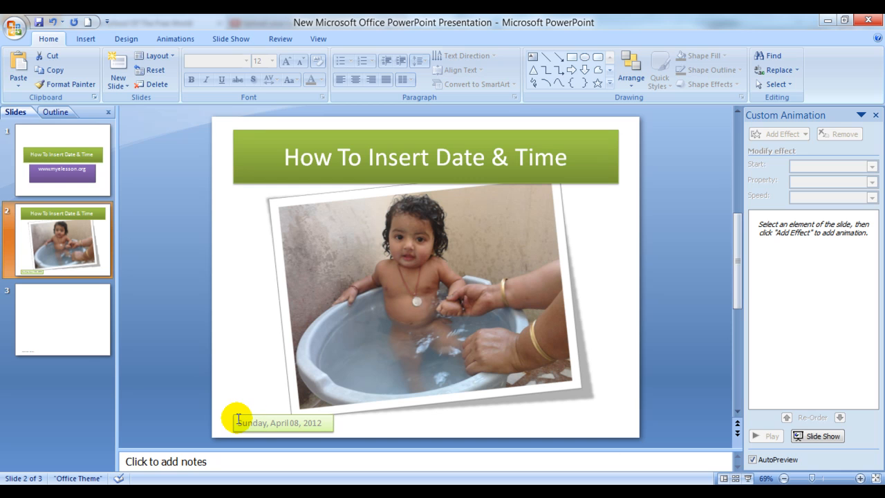
{"action": "left_click", "coordinate": [280, 422]}
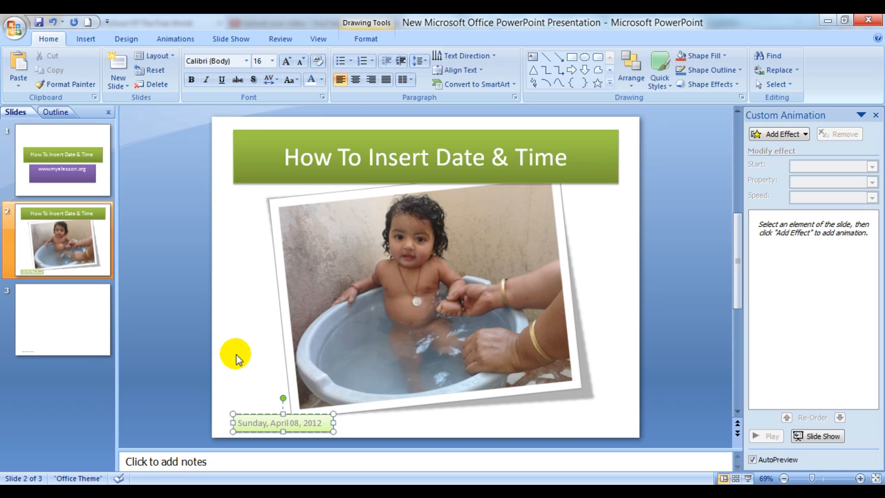
{"action": "left_click", "coordinate": [81, 38]}
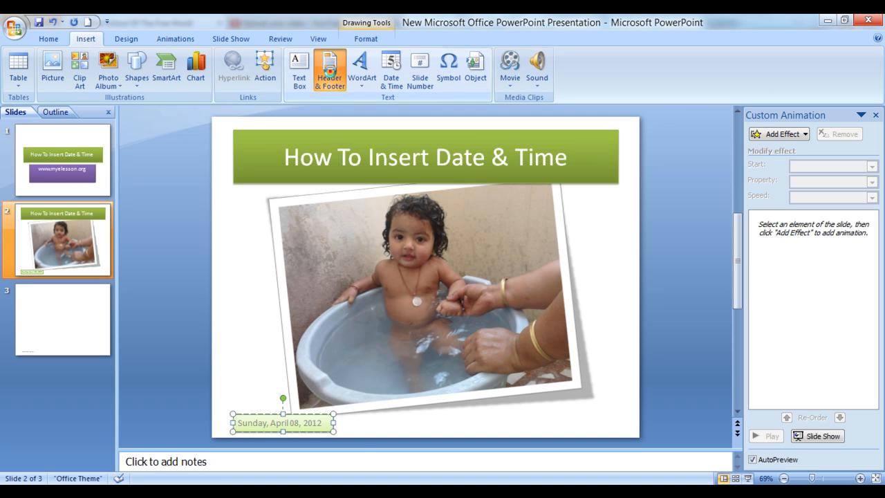
{"action": "left_click", "coordinate": [330, 64]}
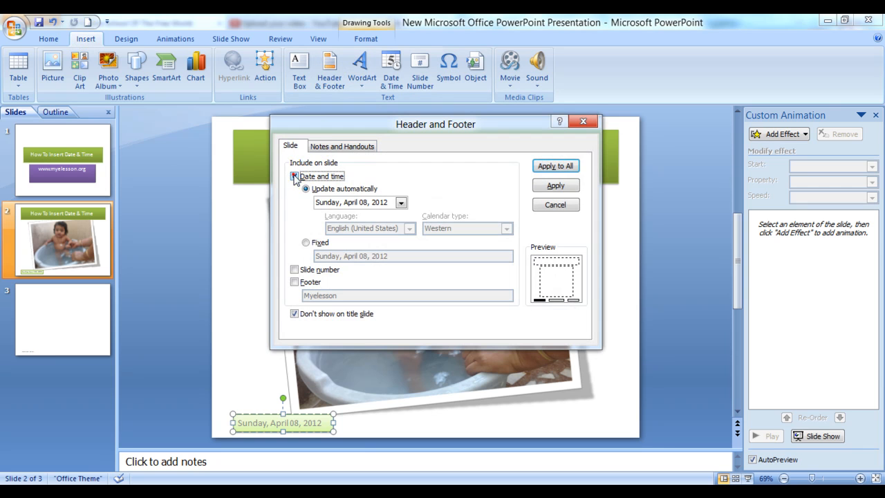
{"action": "left_click", "coordinate": [555, 166]}
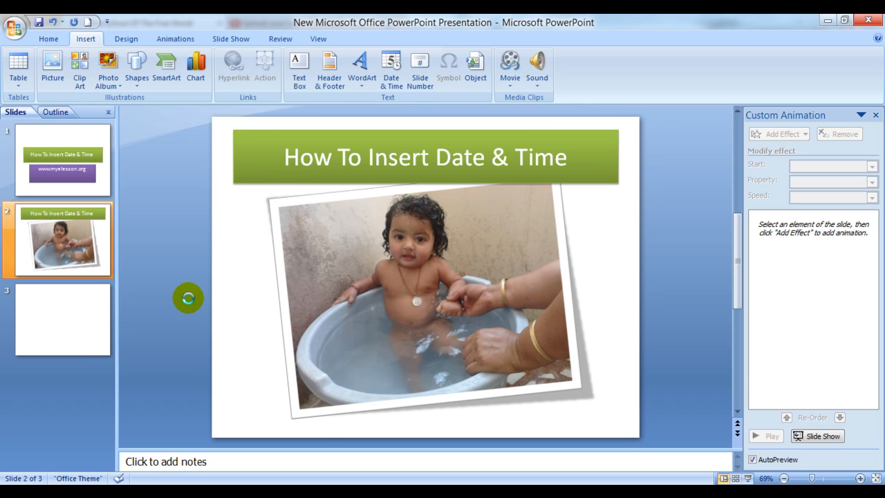
{"action": "left_click", "coordinate": [390, 66]}
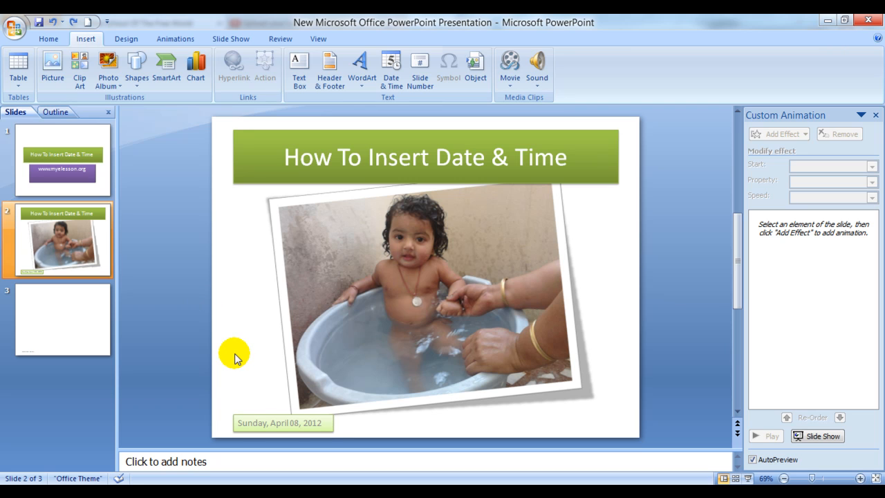
{"action": "mouse_move", "coordinate": [206, 348]}
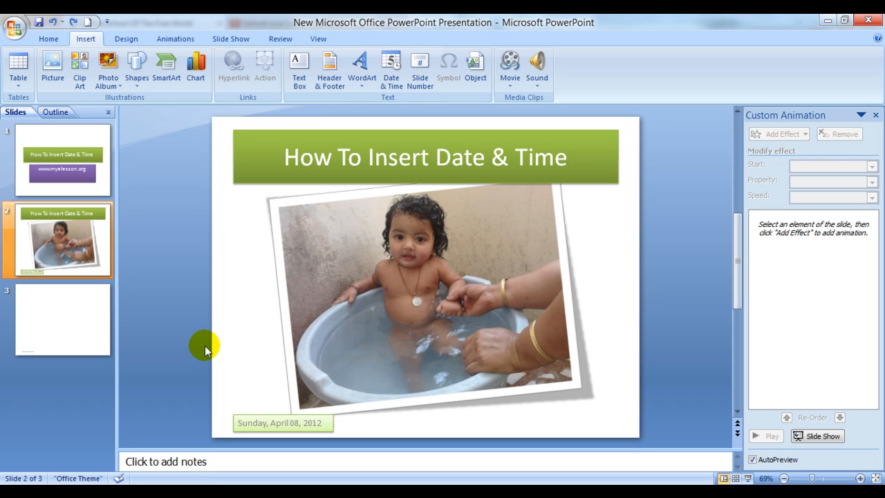
{"action": "left_click", "coordinate": [63, 330]}
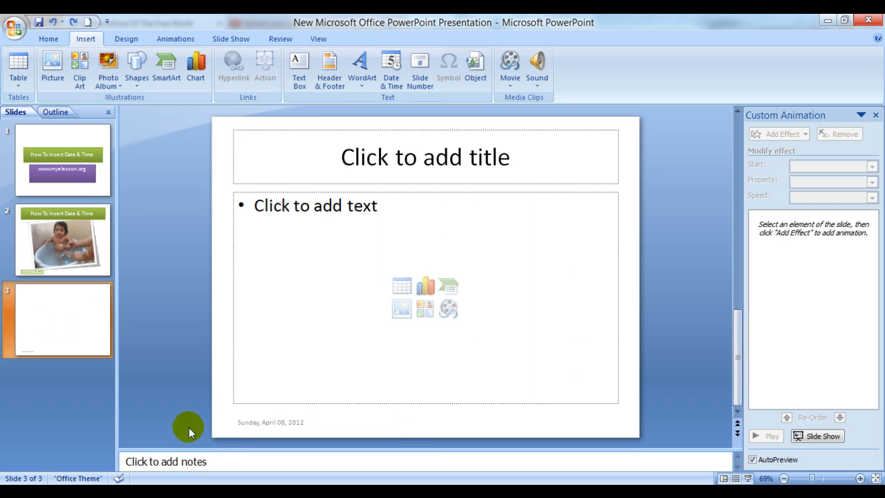
{"action": "left_click", "coordinate": [62, 240]}
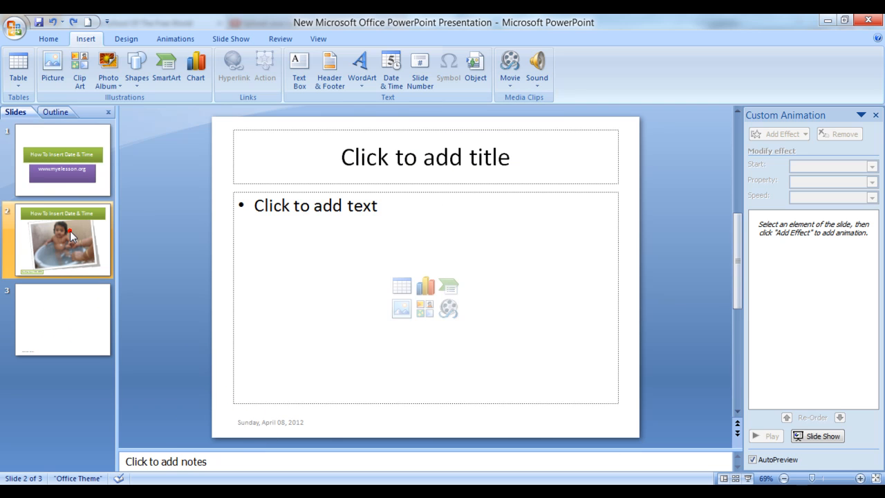
{"action": "left_click", "coordinate": [62, 239]}
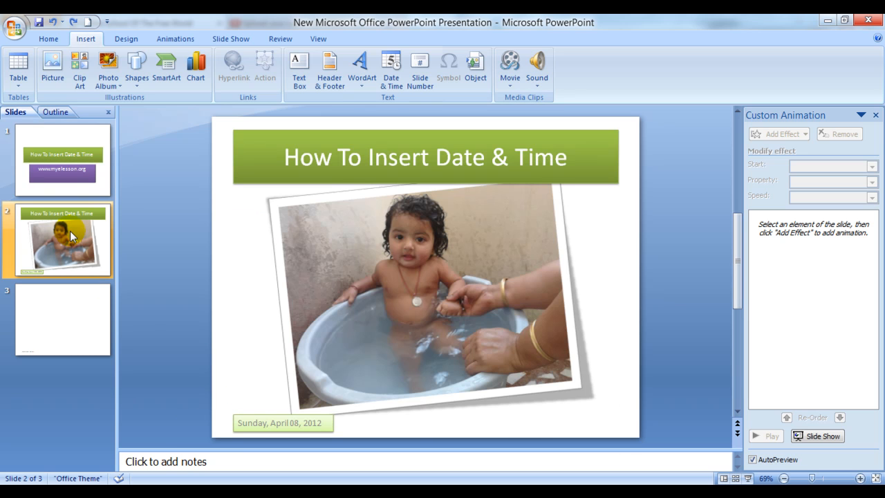